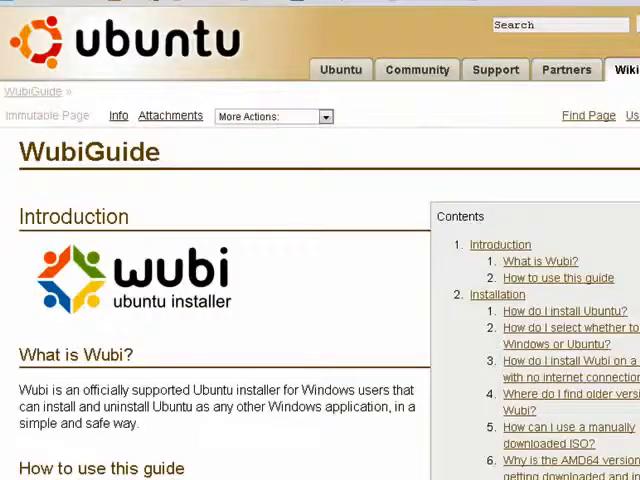
mouse_move(288, 236)
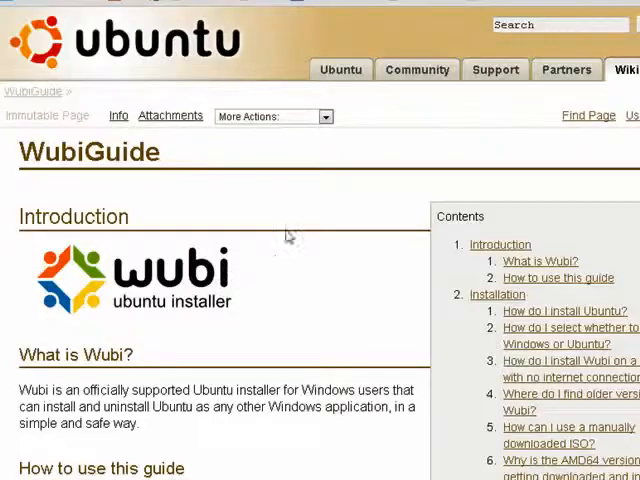